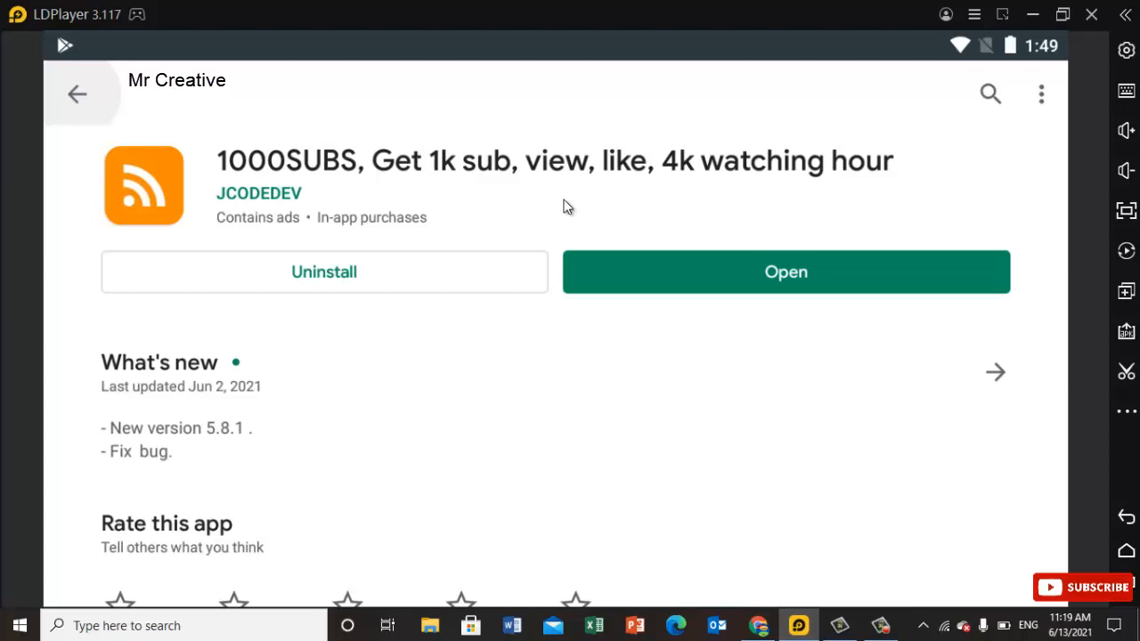
mouse_move(401, 207)
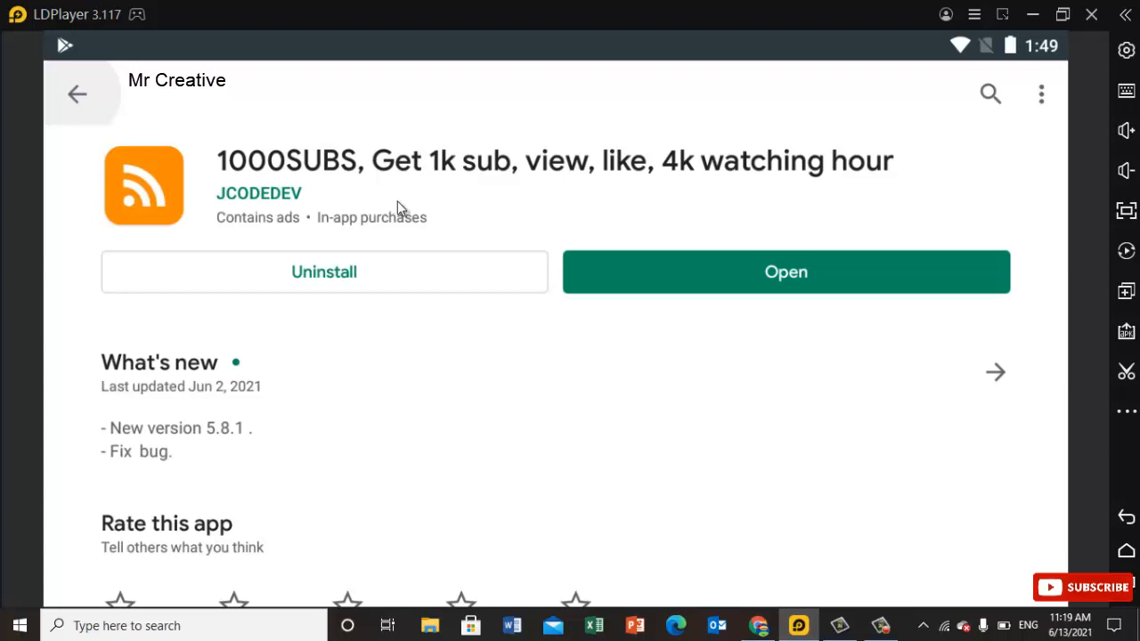
mouse_move(566, 212)
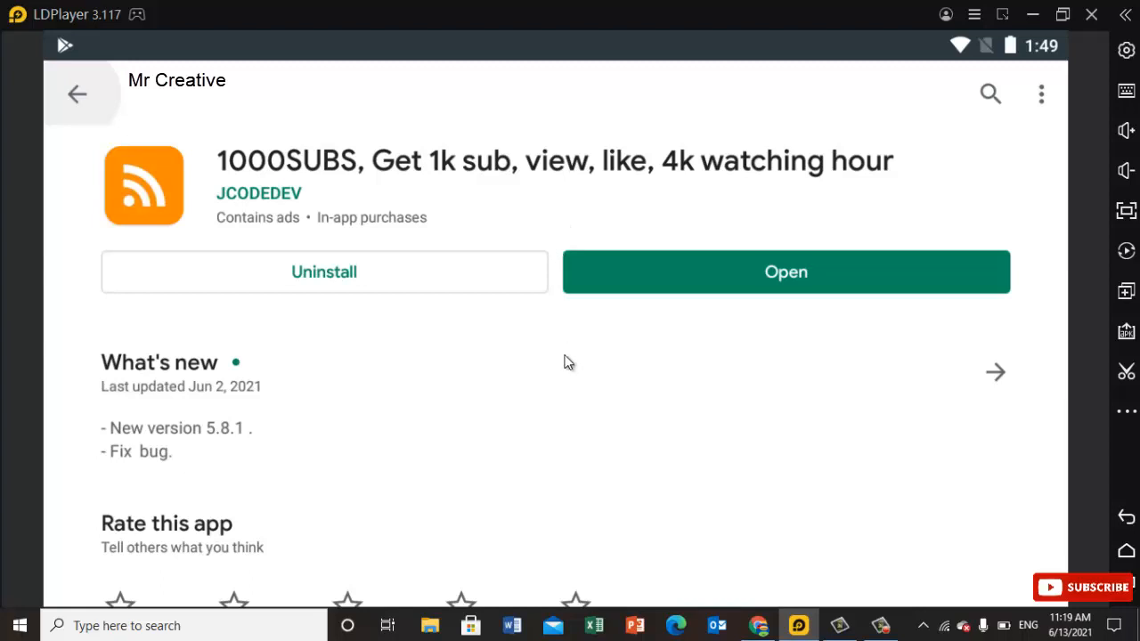
mouse_move(565, 386)
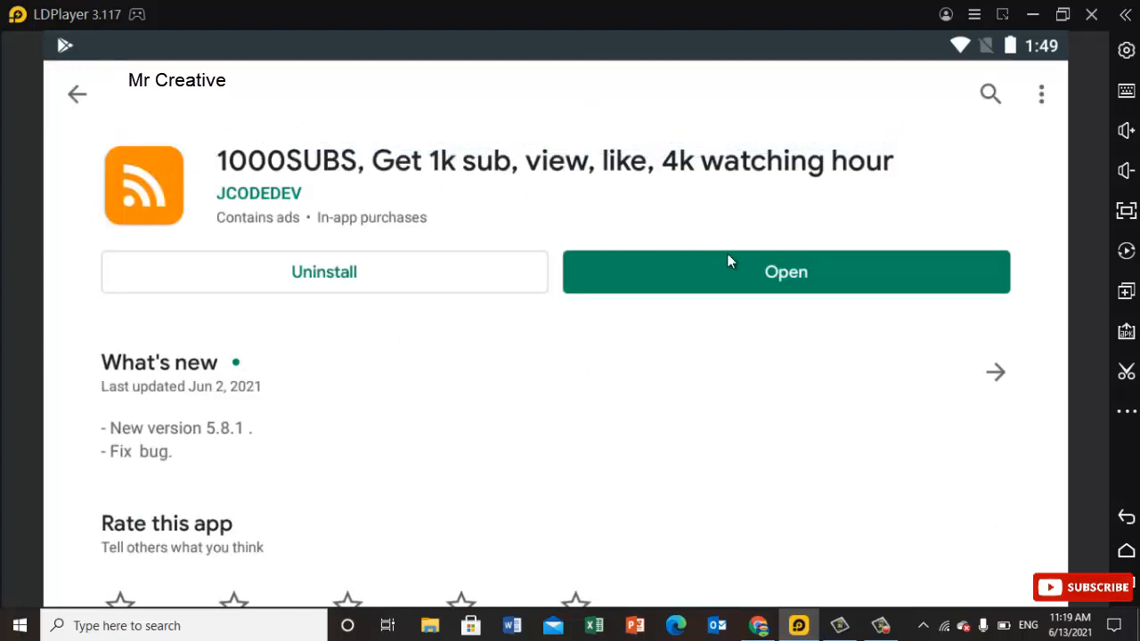
mouse_move(1101, 527)
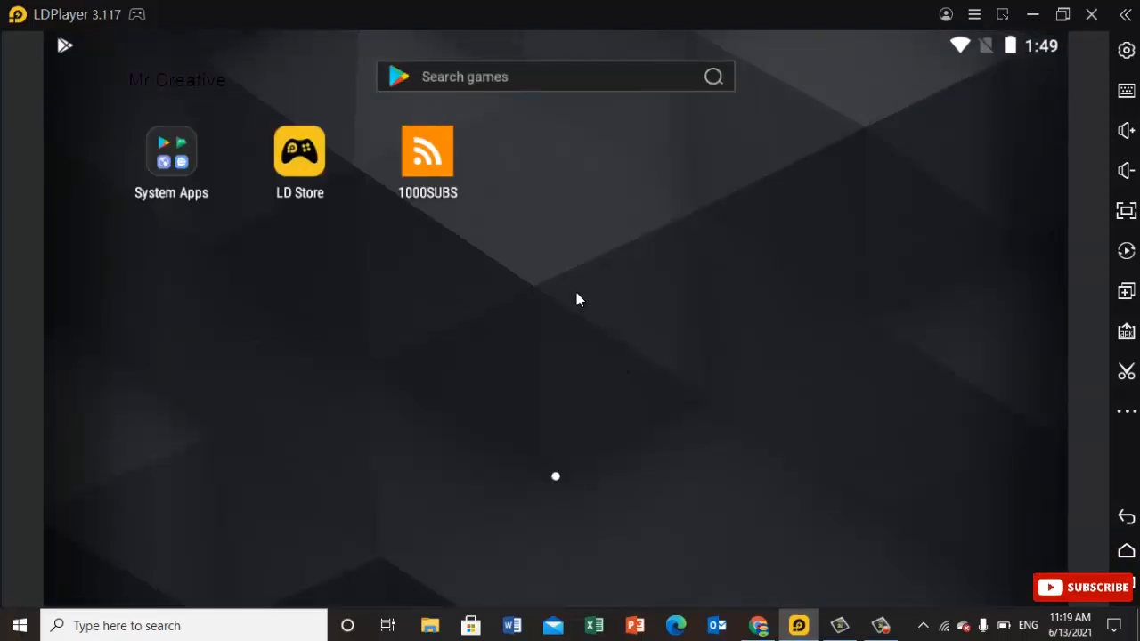
Step: Launch 1000SUBS from the home screen and continue with Google sign-in
double_click(428, 151)
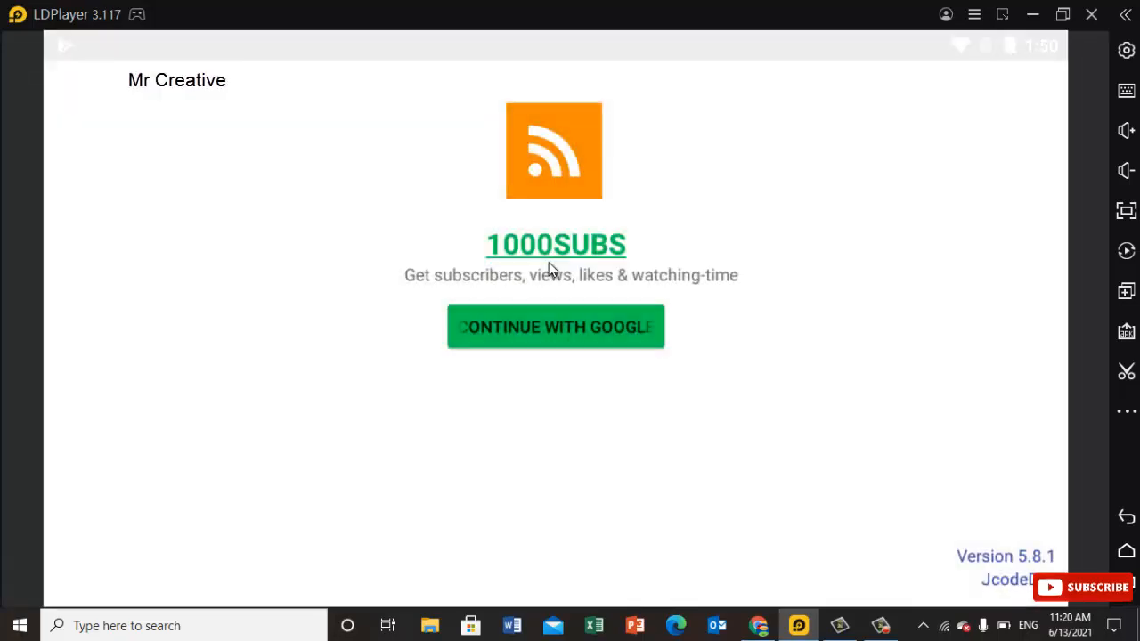
mouse_move(424, 285)
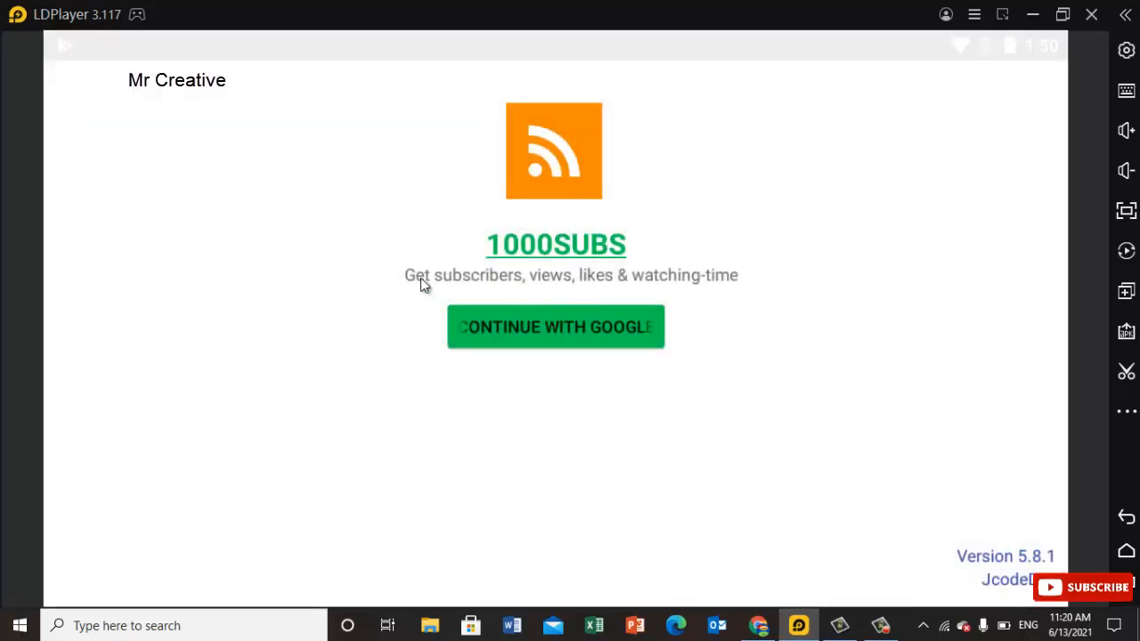
click(555, 328)
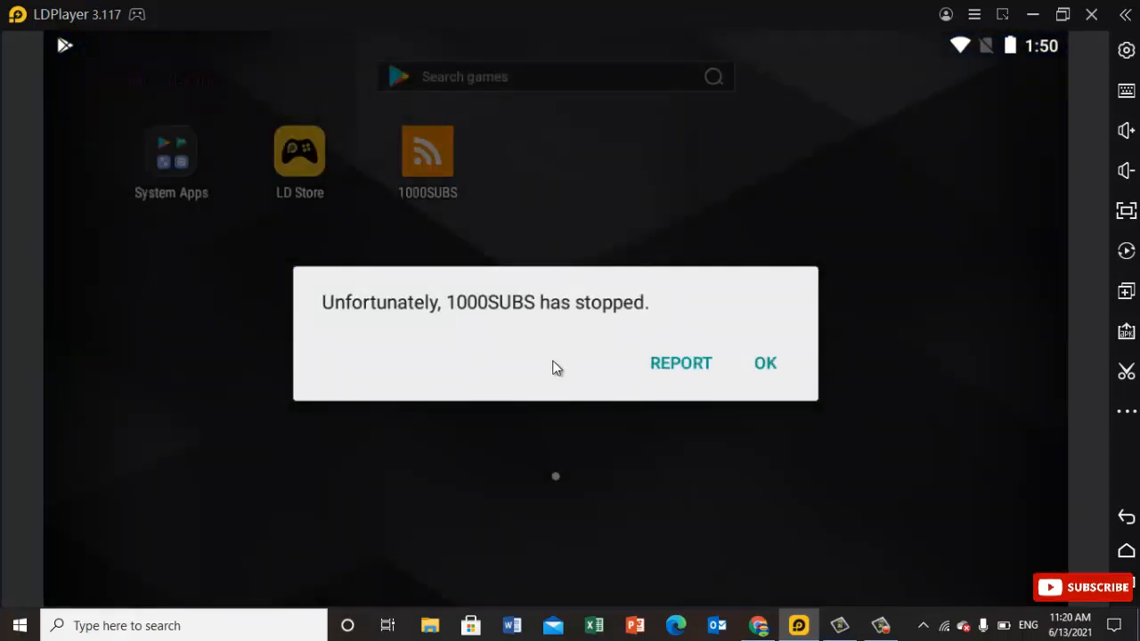
mouse_move(525, 324)
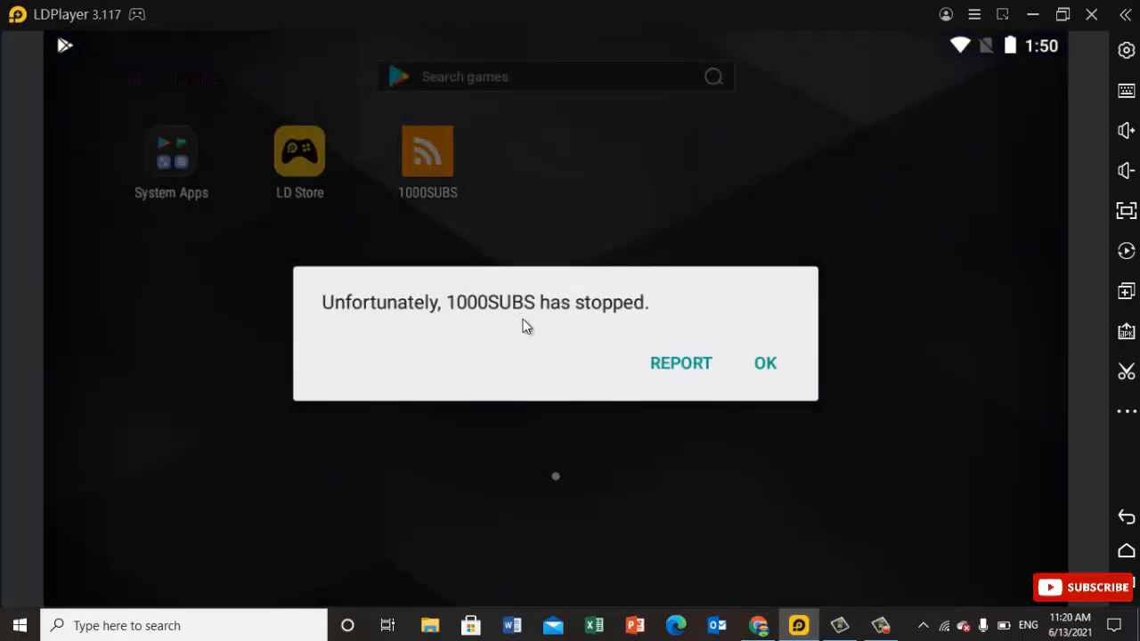
mouse_move(762, 392)
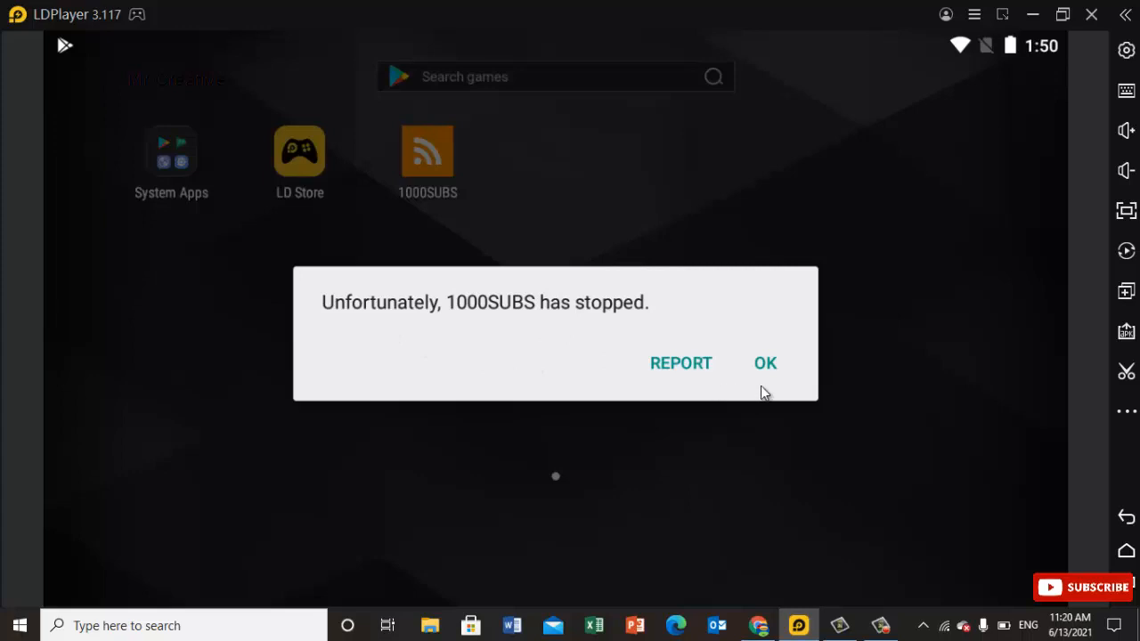
Step: Dismiss the '1000SUBS has stopped' error and enter the System Apps folder
click(765, 363)
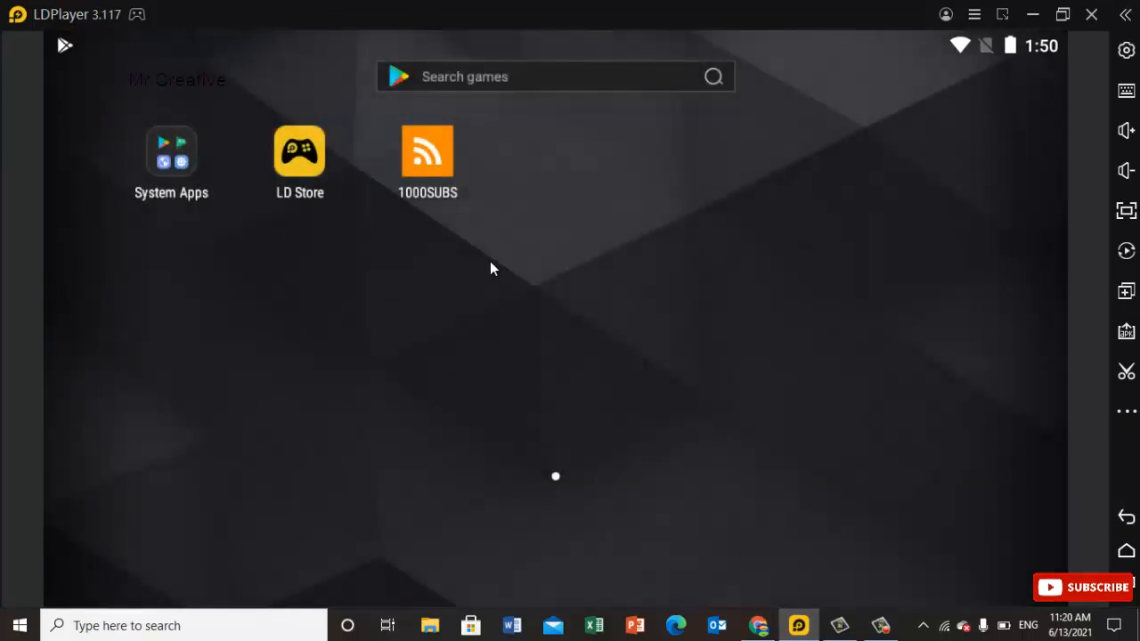
mouse_move(454, 241)
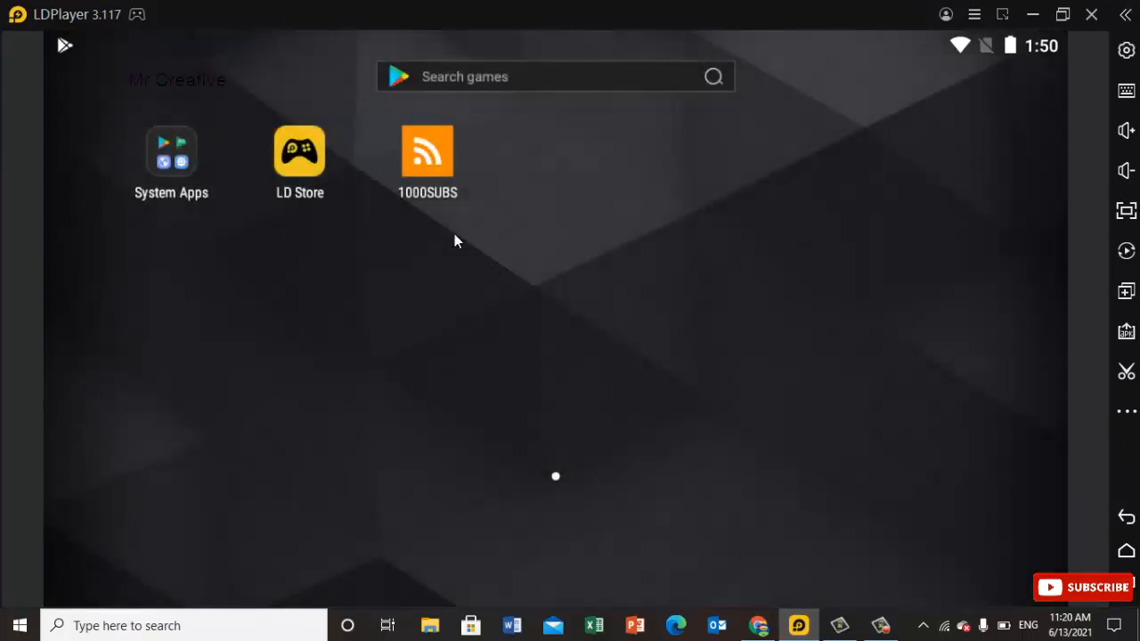
mouse_move(360, 168)
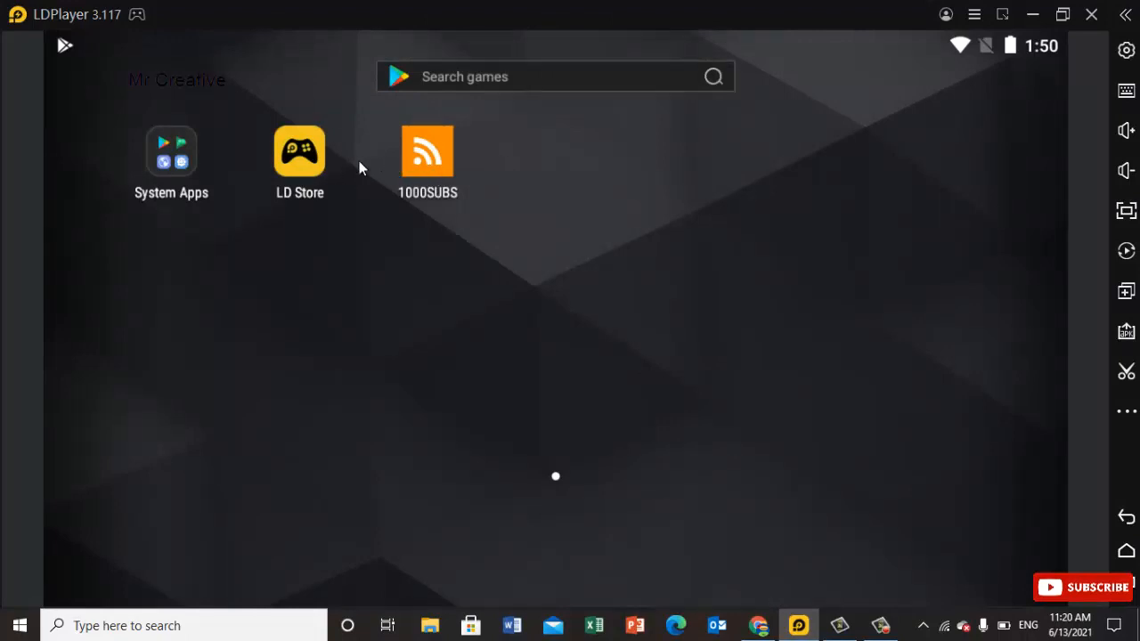
mouse_move(489, 242)
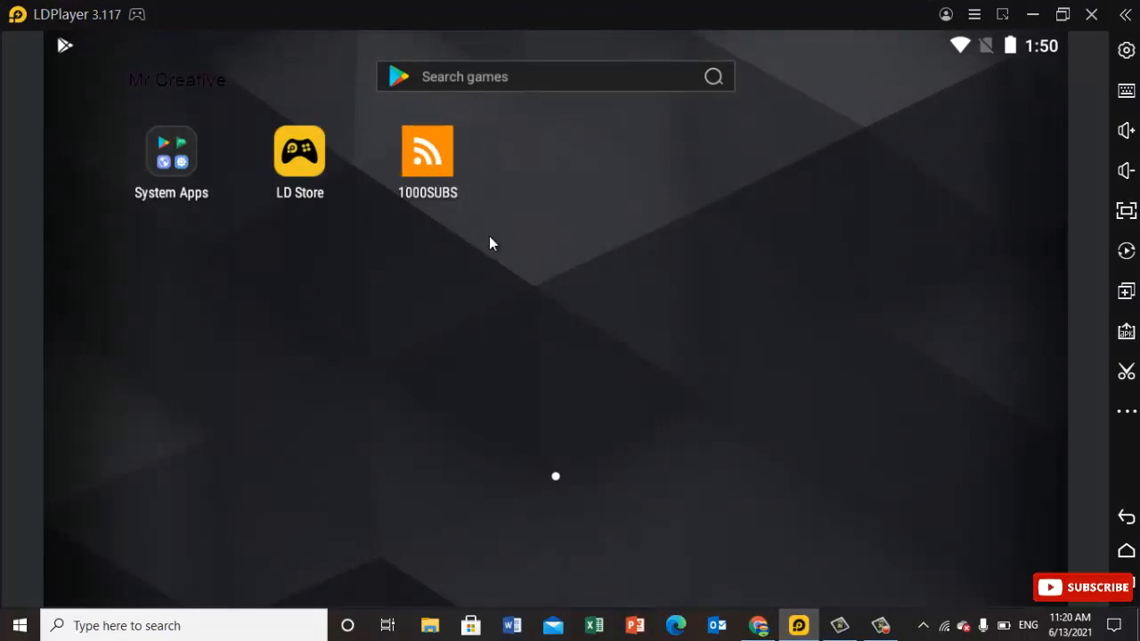
mouse_move(445, 192)
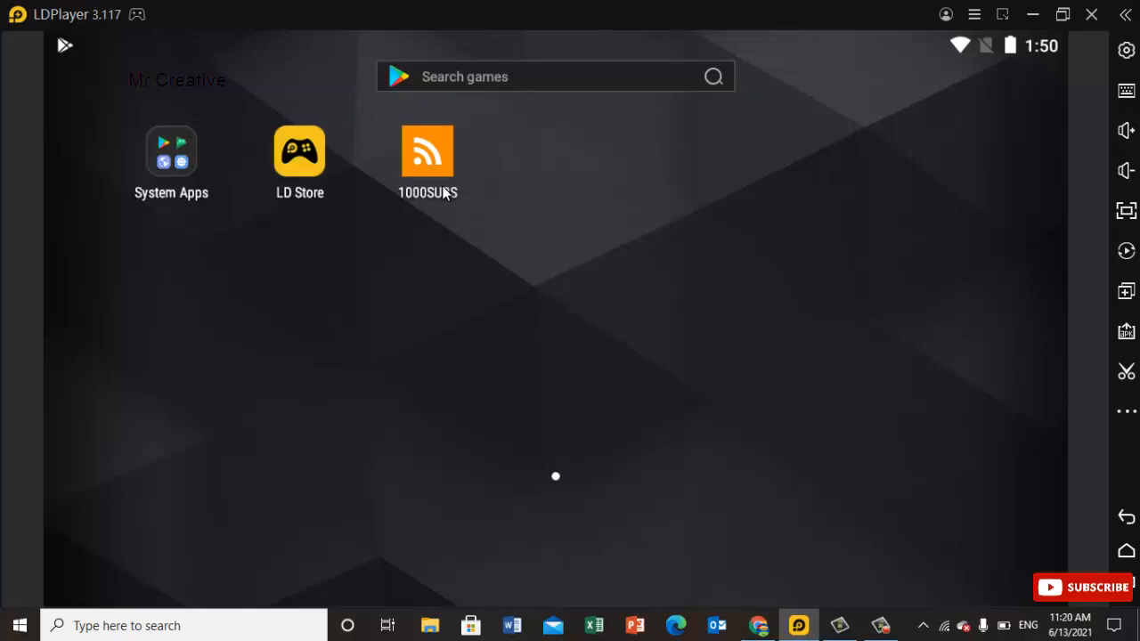
click(171, 152)
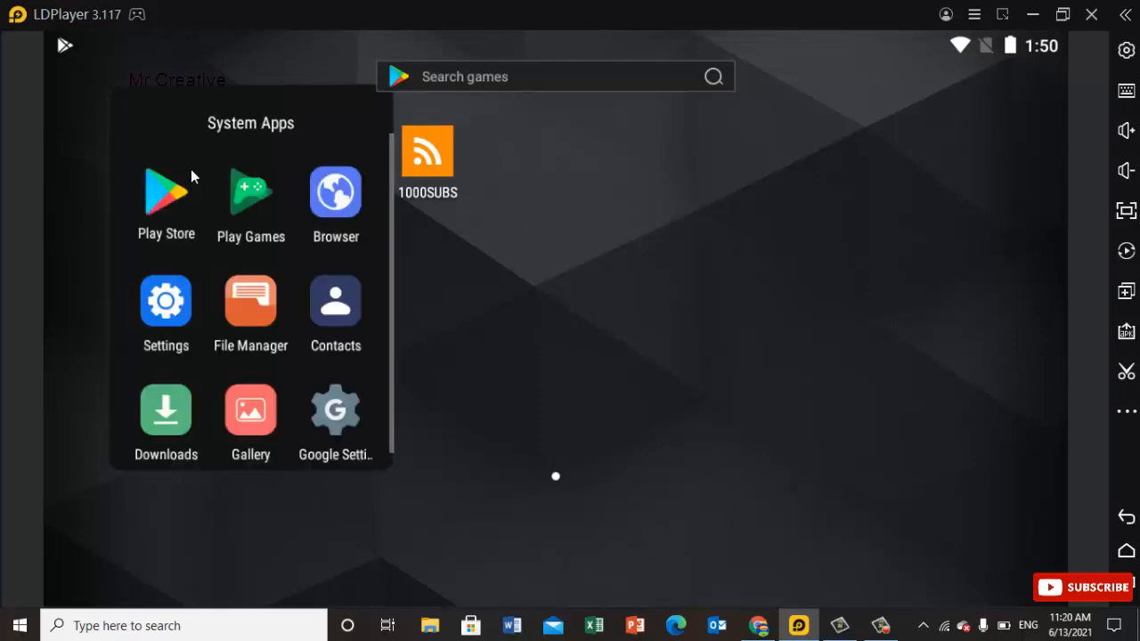
Step: Launch Play Store and browse the 1000SUBS page through About, screenshots and 3.7-star reviews
click(427, 149)
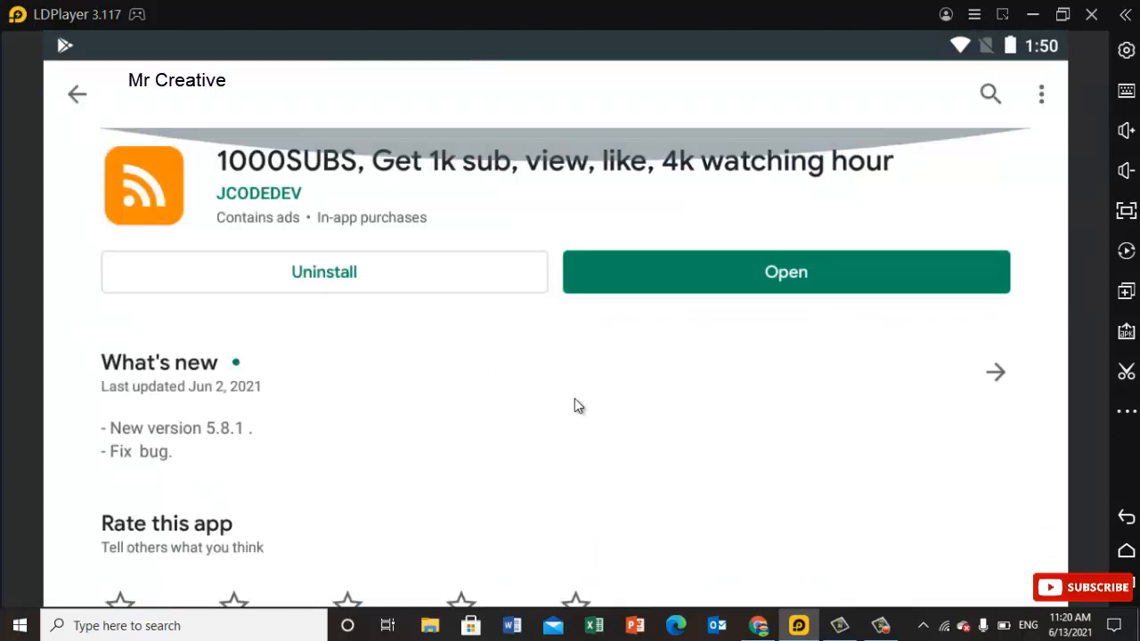
scroll(down, 3)
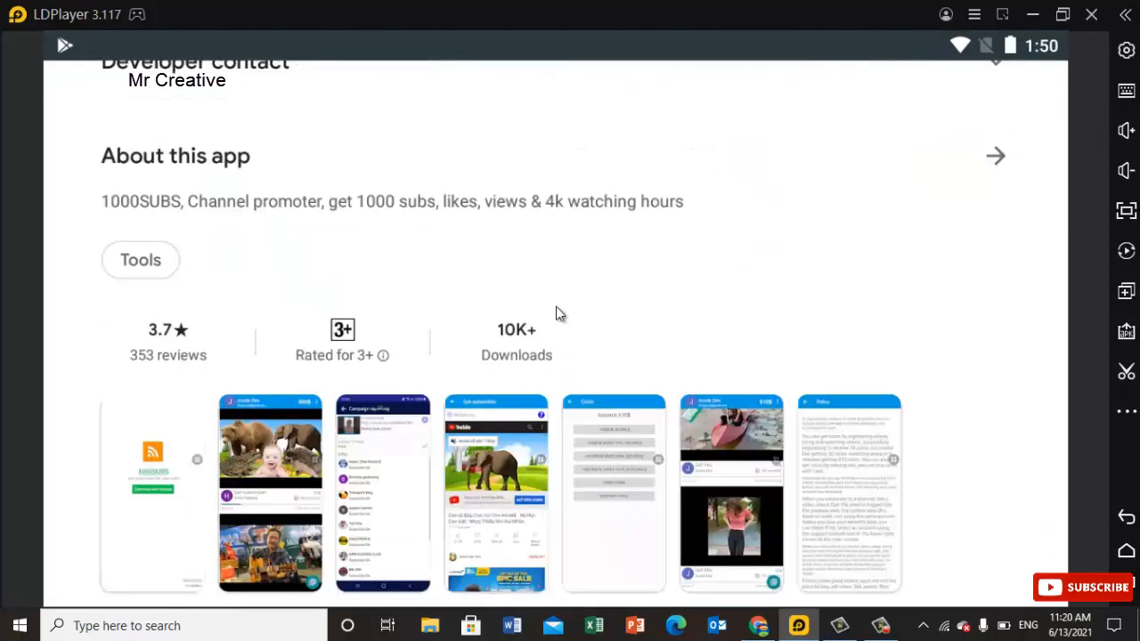
scroll(up, 3)
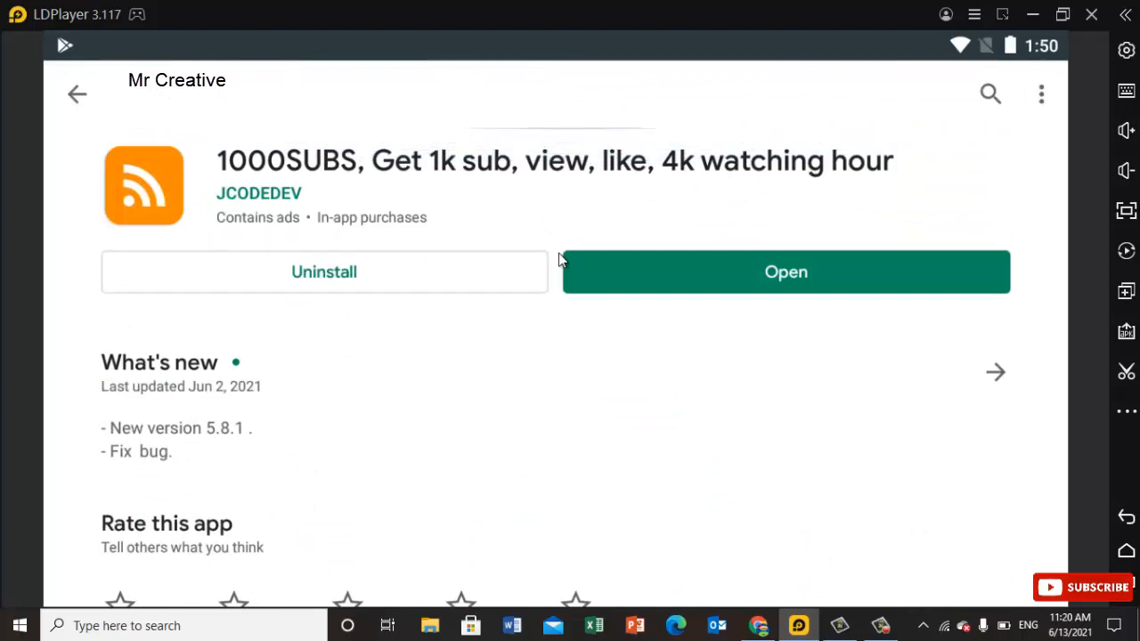
scroll(down, 3)
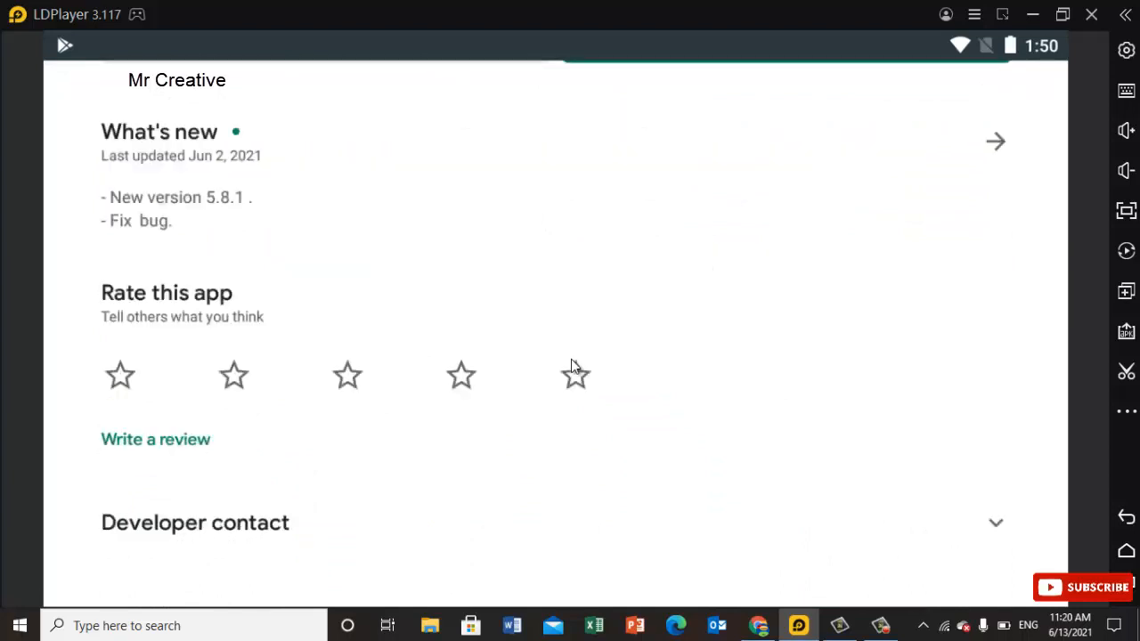
scroll(down, 3)
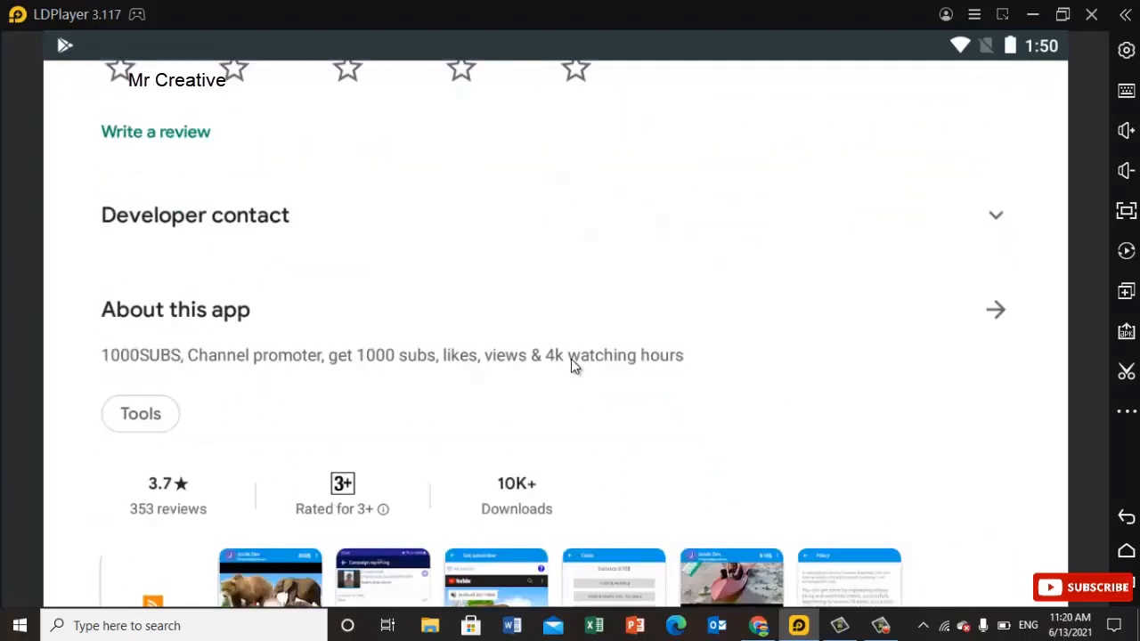
scroll(up, 3)
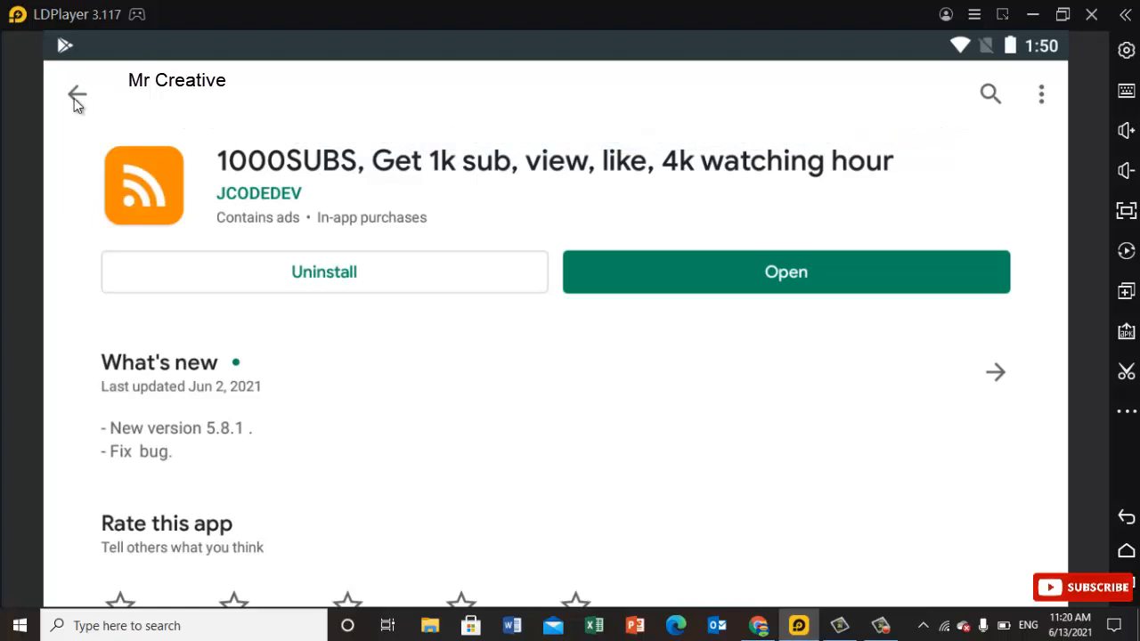
scroll(down, 3)
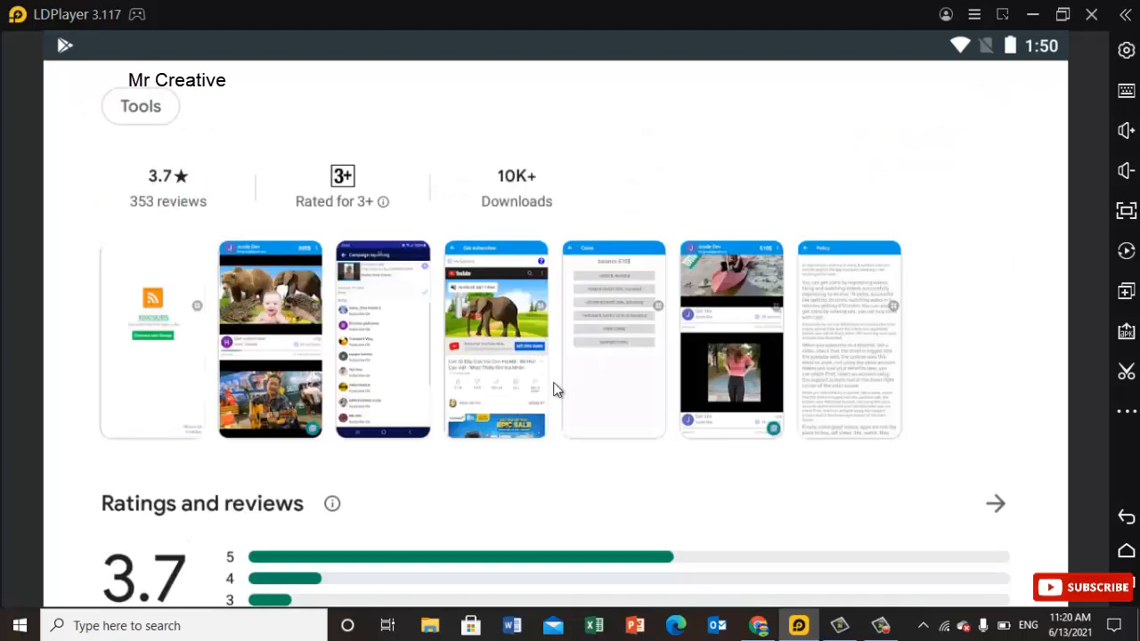
scroll(down, 3)
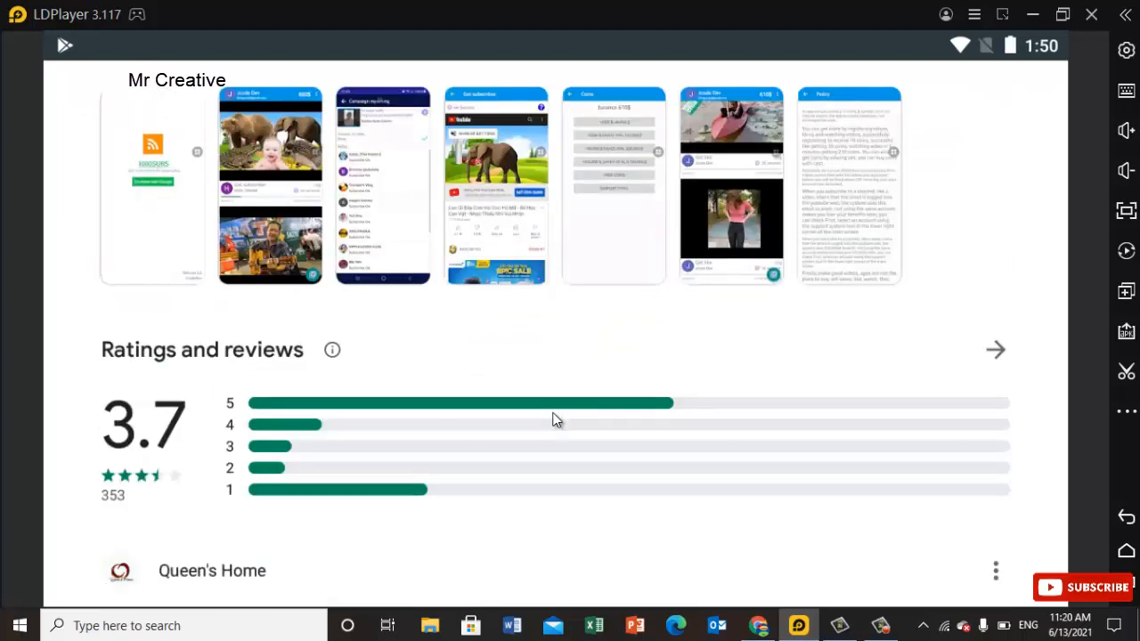